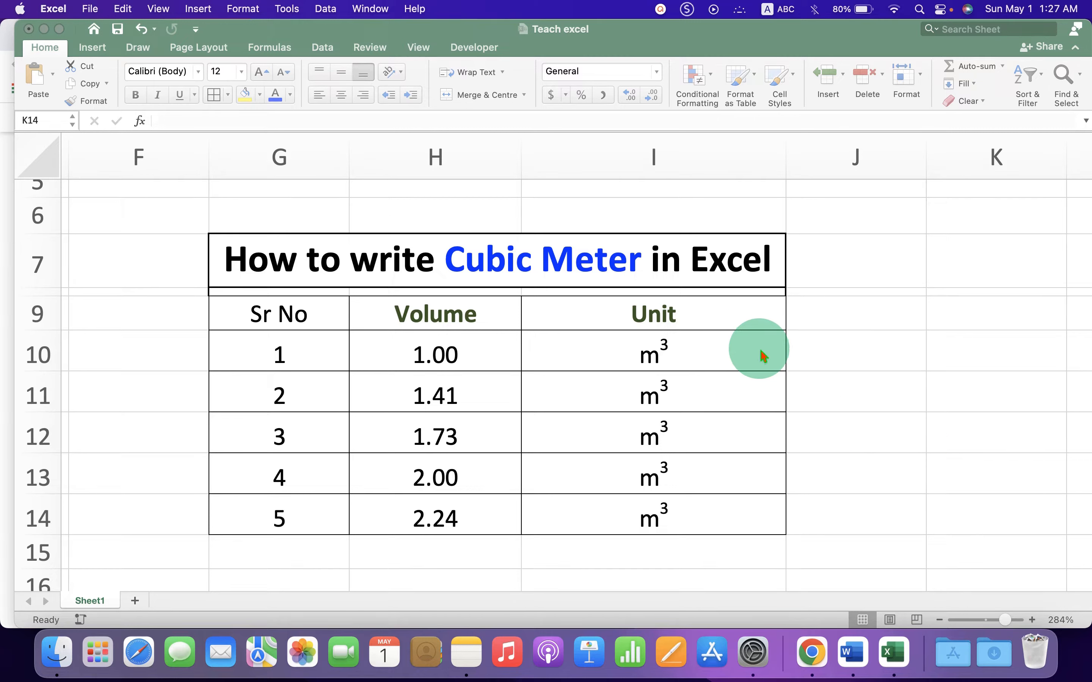
- Clear the Unit cells I10:I14 so no volume row shows a unit
{"action": "left_click_drag", "start_coordinate": [759, 355], "coordinate": [711, 519]}
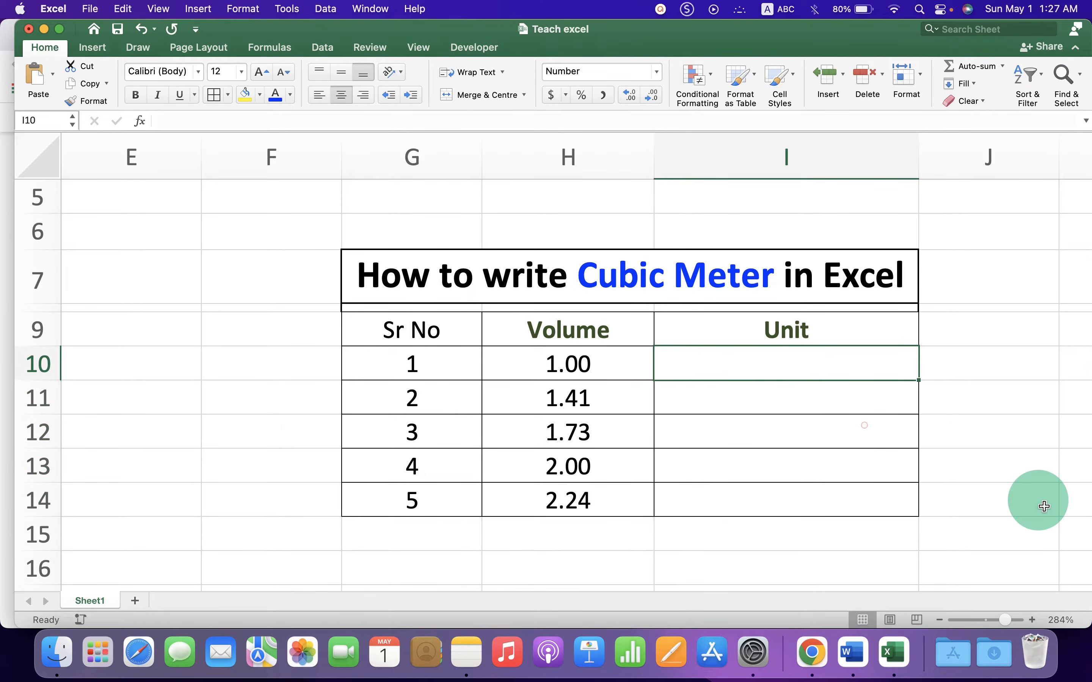
- Enter m3 as the unit in the first row's Unit cell I10
{"action": "type", "text": "m3"}
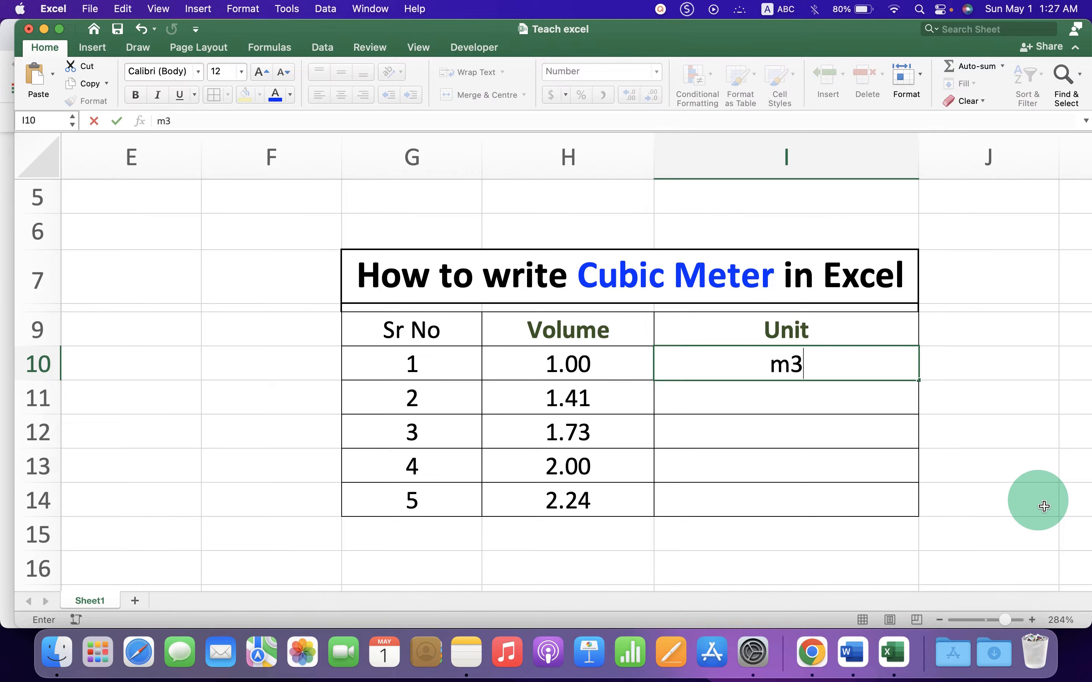
{"action": "mouse_move", "coordinate": [839, 363]}
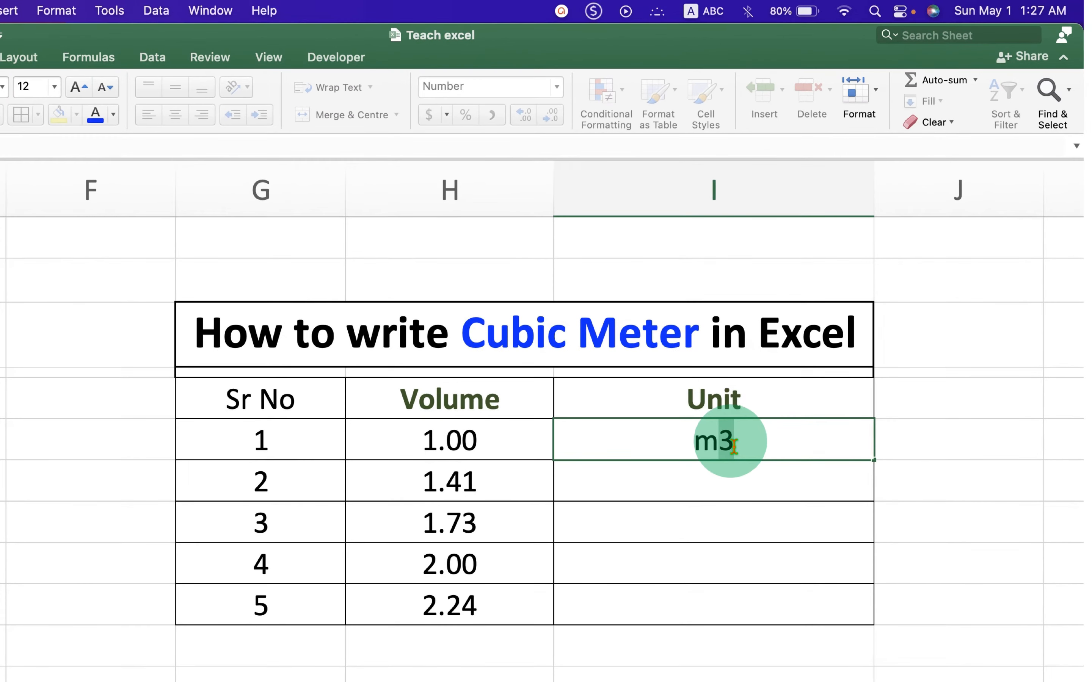
- Format the digit 3 as superscript via Format Cells so the unit reads m³
{"action": "right_click", "coordinate": [724, 440]}
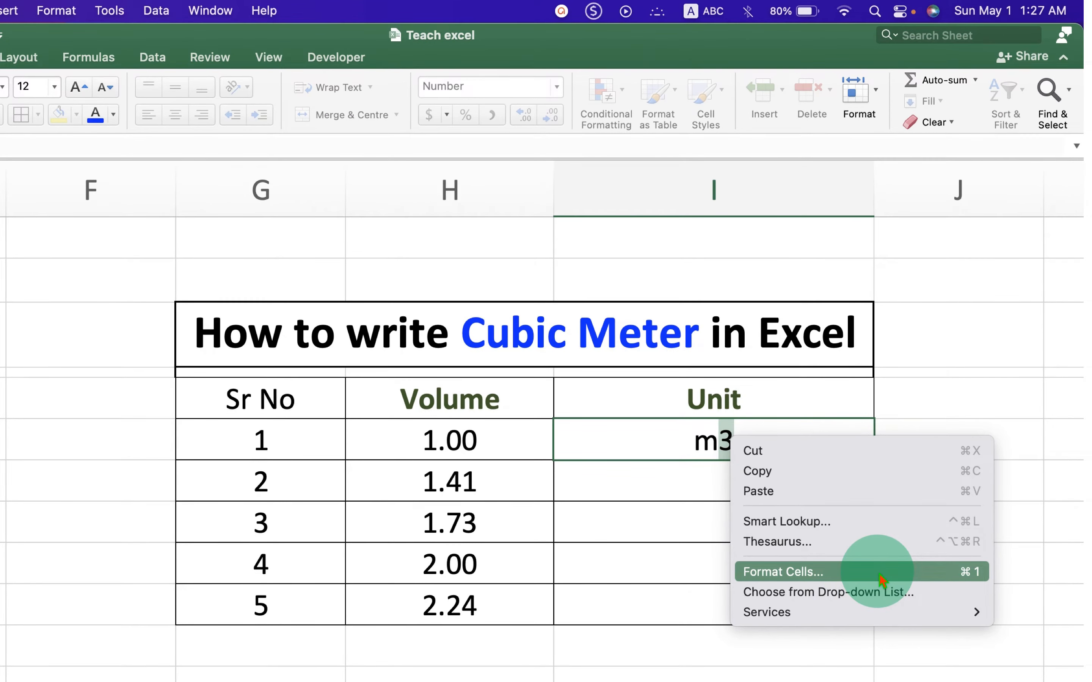
{"action": "mouse_move", "coordinate": [885, 579]}
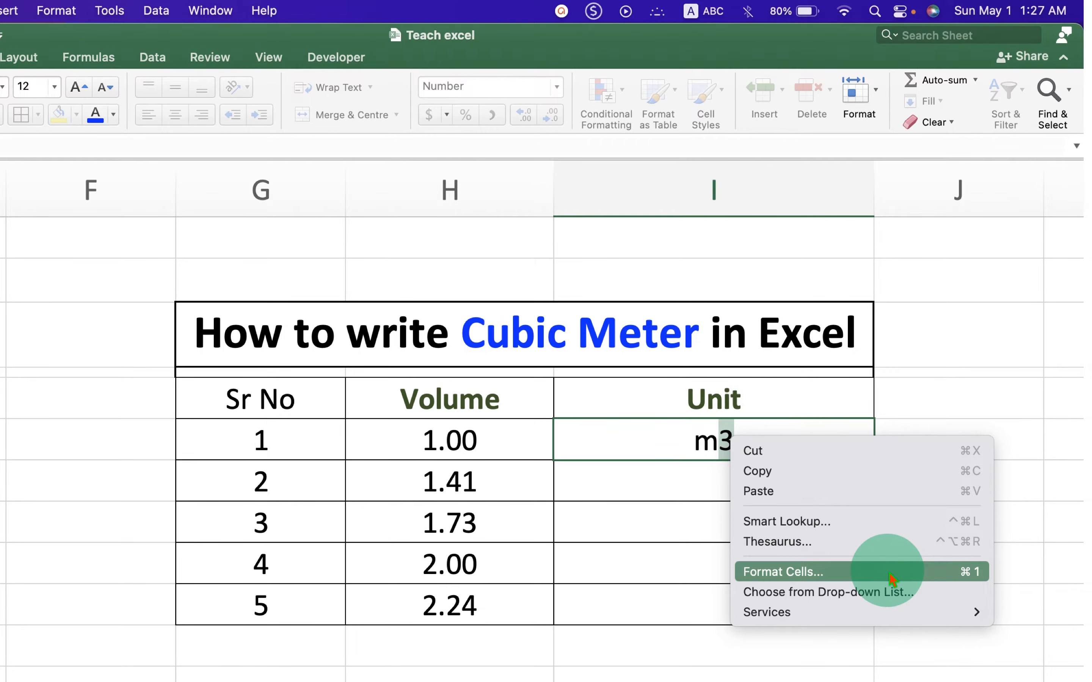
{"action": "left_click", "coordinate": [784, 571]}
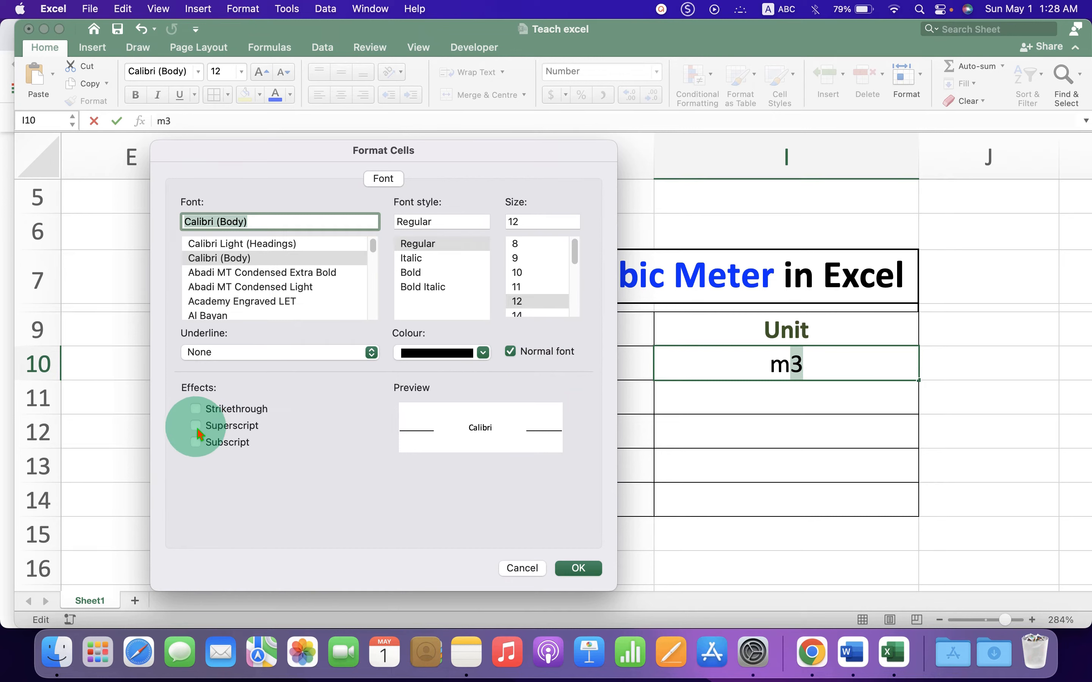
{"action": "left_click", "coordinate": [196, 426]}
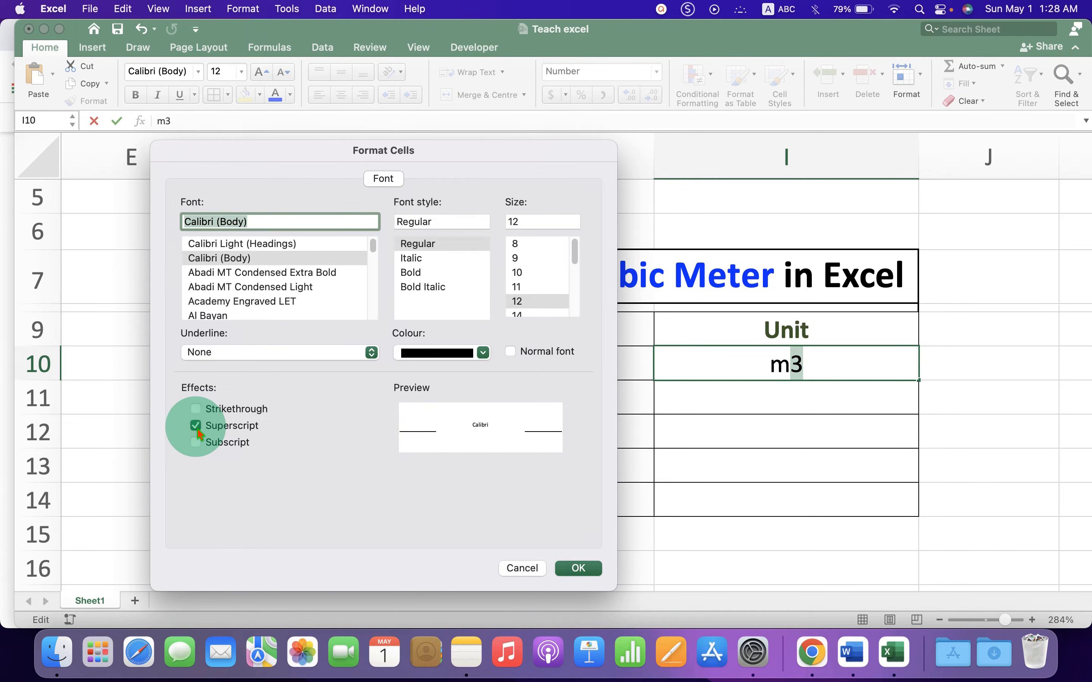
{"action": "left_click", "coordinate": [576, 568]}
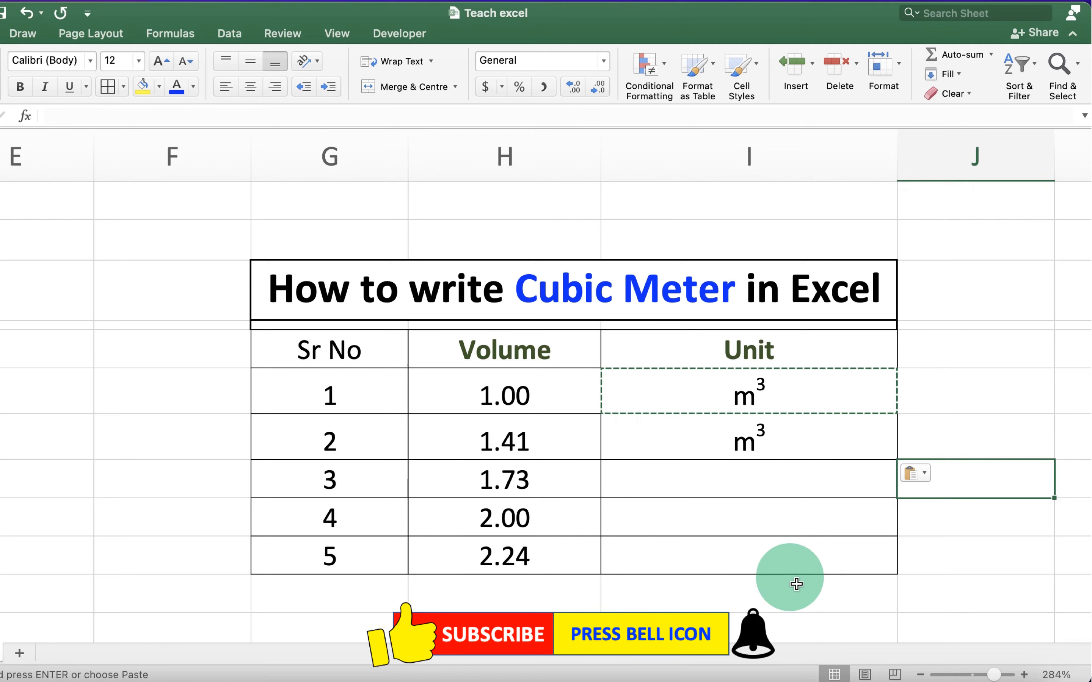
{"action": "mouse_move", "coordinate": [779, 483]}
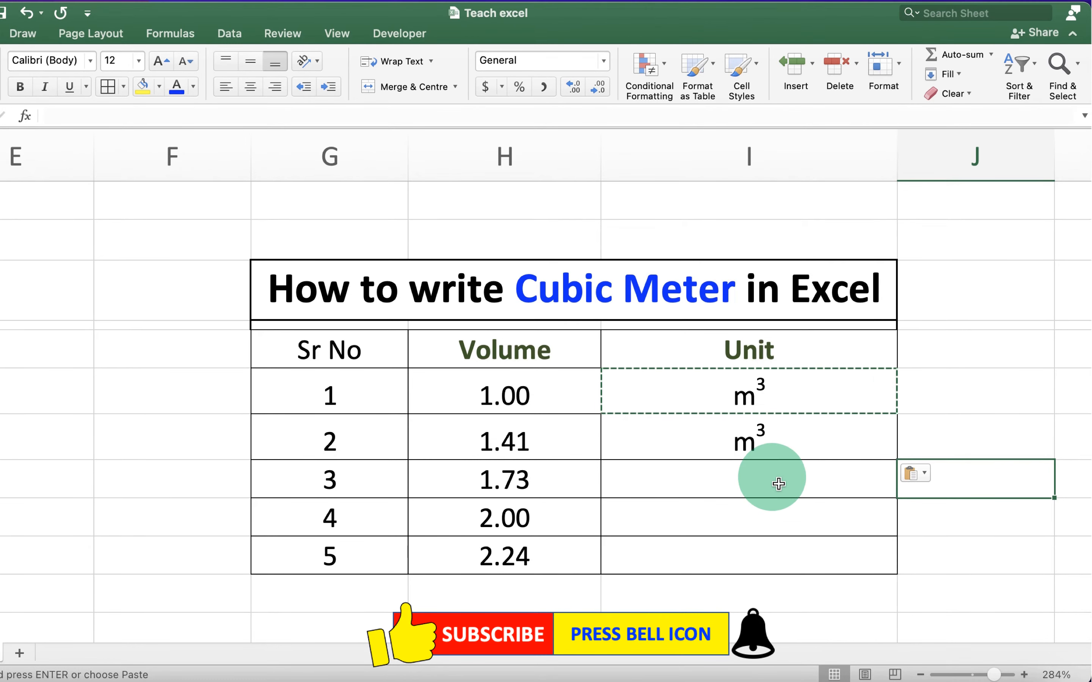
- Paste m³ into Unit cells I12:I14 so rows 3 to 5 also show it
{"action": "left_click_drag", "start_coordinate": [772, 479], "coordinate": [771, 555]}
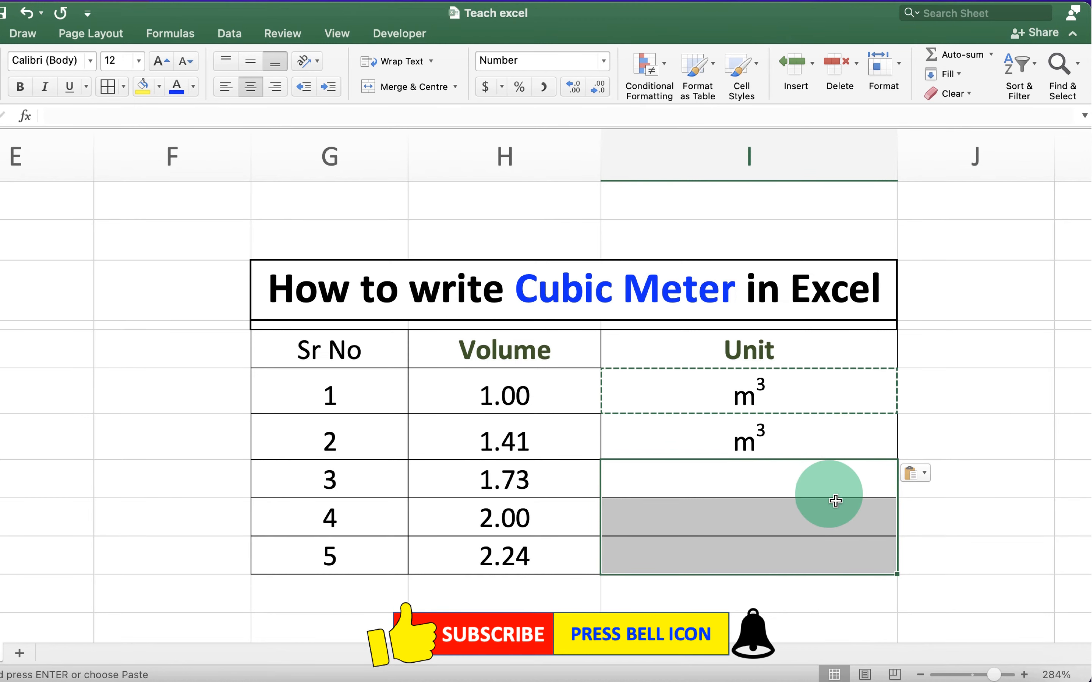
{"action": "right_click", "coordinate": [836, 501]}
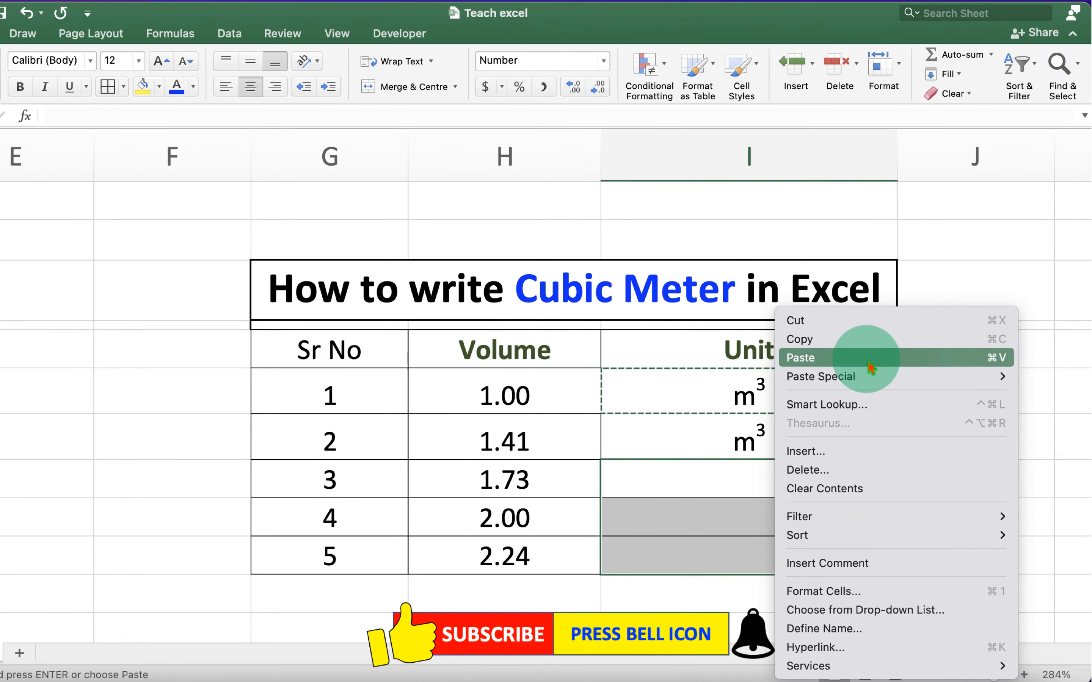
{"action": "left_click", "coordinate": [800, 357]}
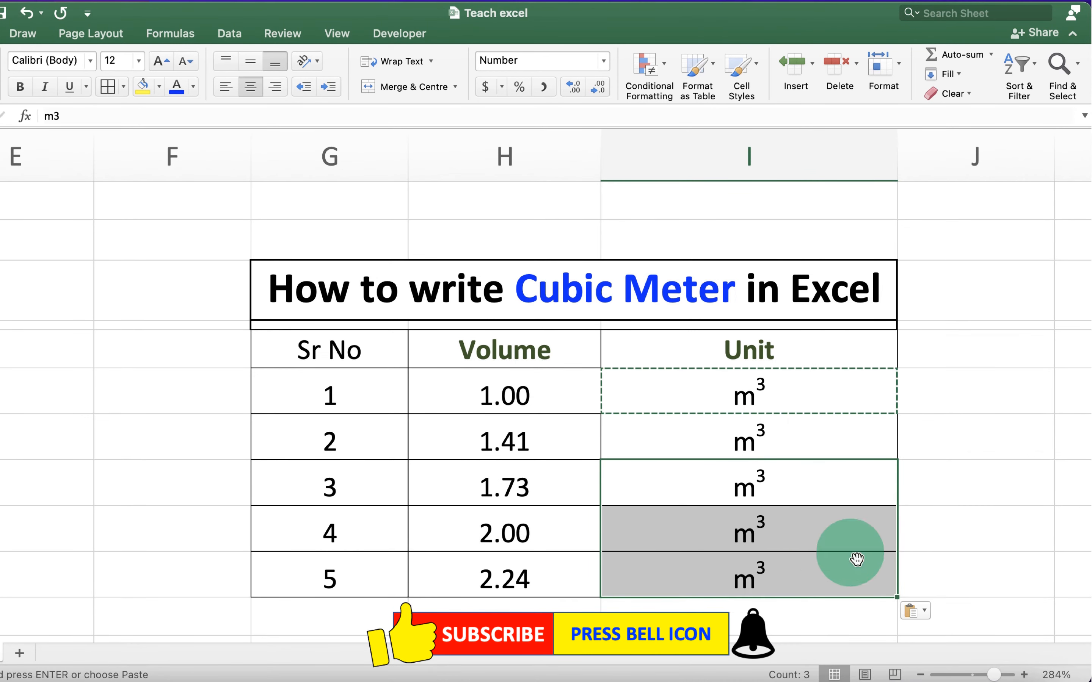